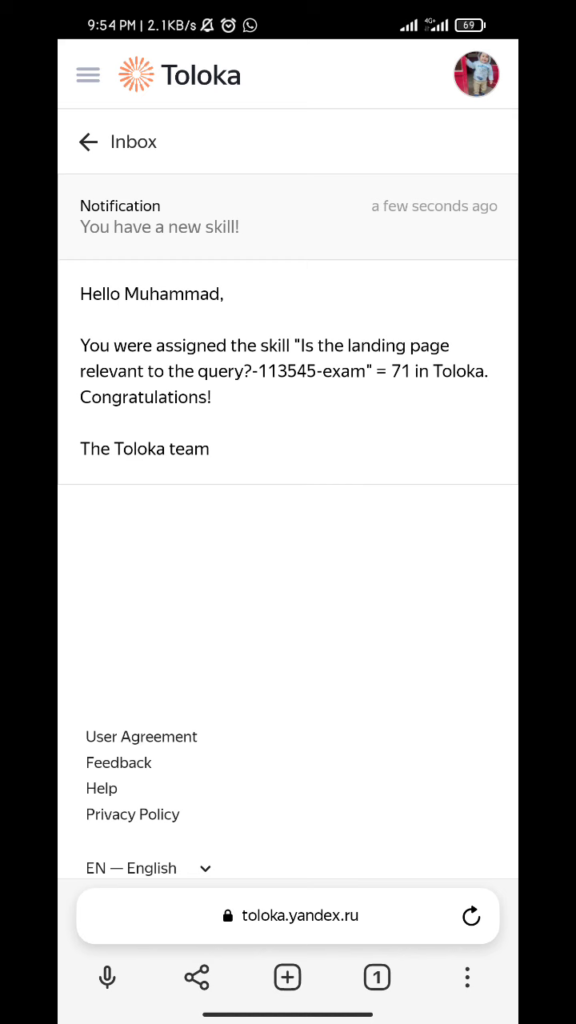
- Bring up the account history with completed, rejected and under-review task counts and earnings
click(88, 73)
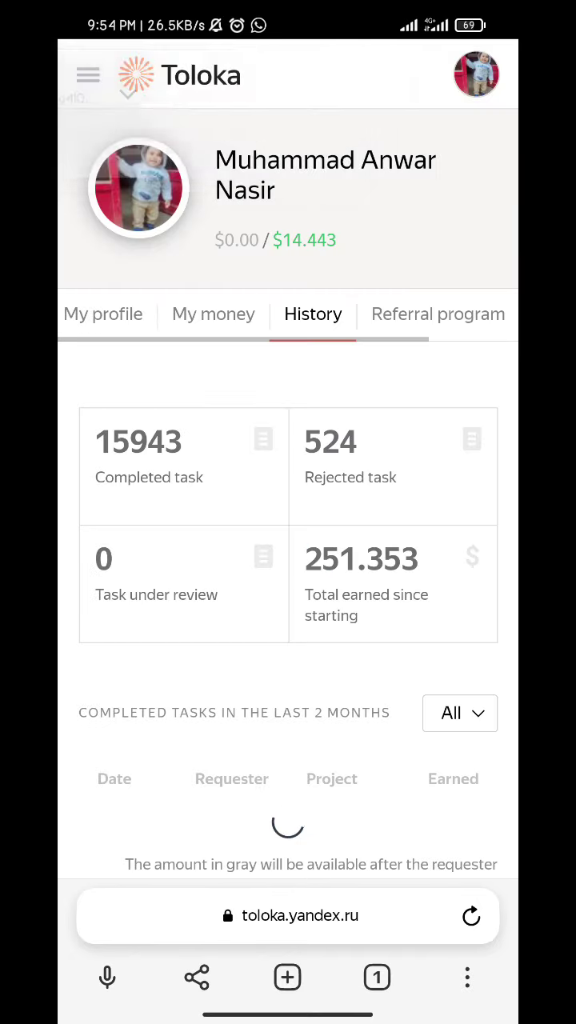
scroll(down, 3)
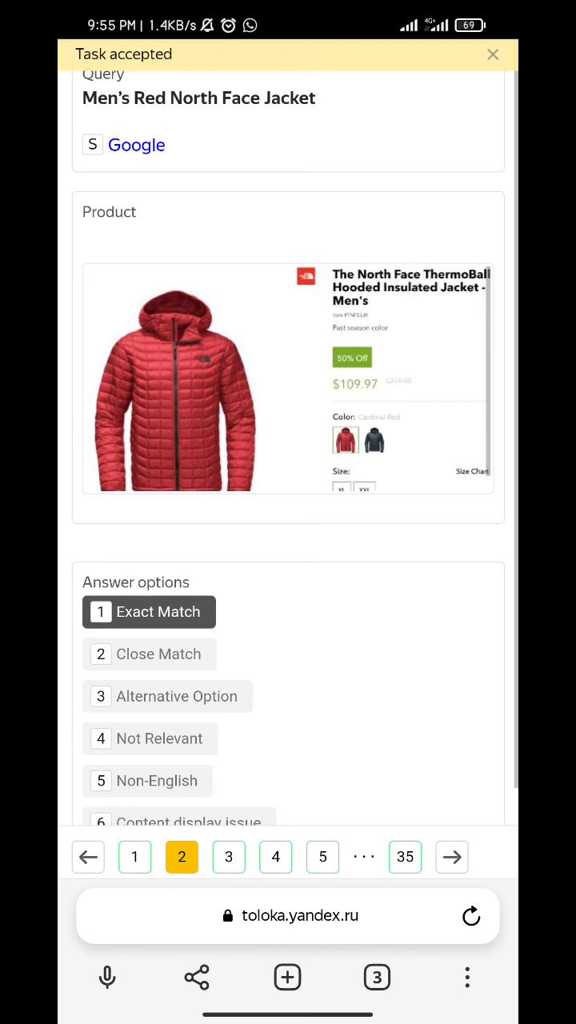
- Mark item 3's Spanish lens query Non-English and item 7's Timex watch Not Relevant for coral nail polish
click(451, 857)
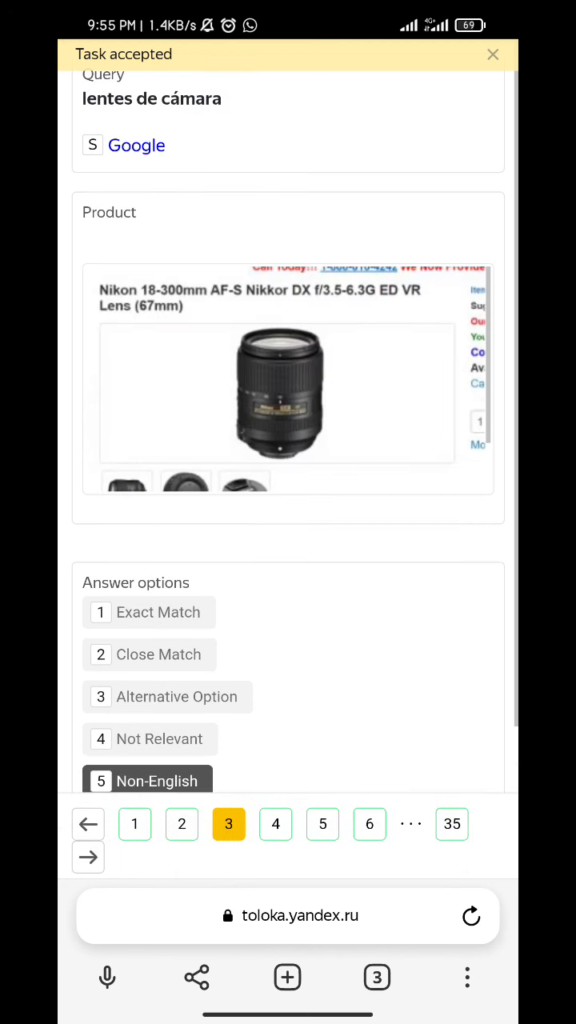
scroll(down, 3)
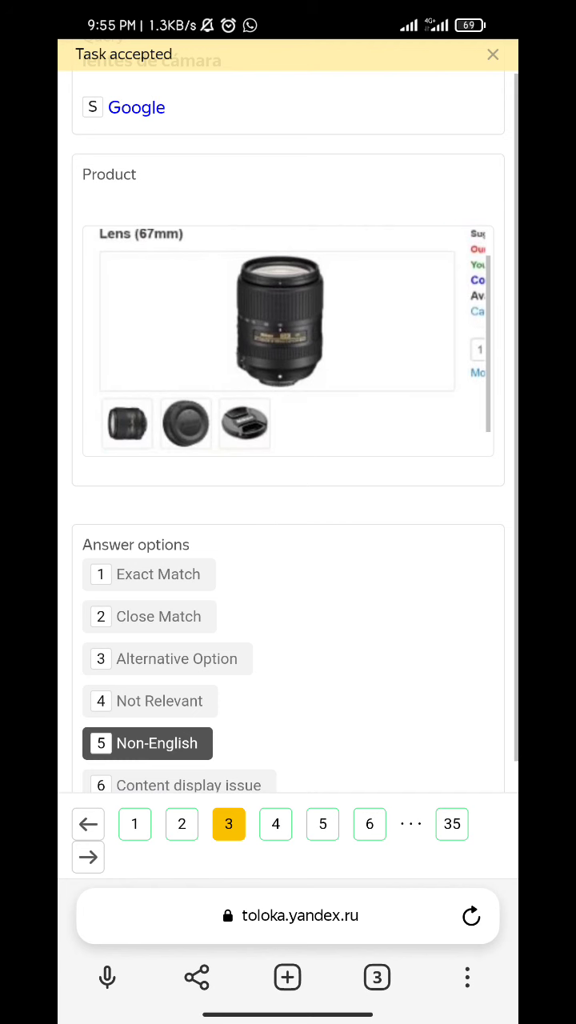
click(275, 823)
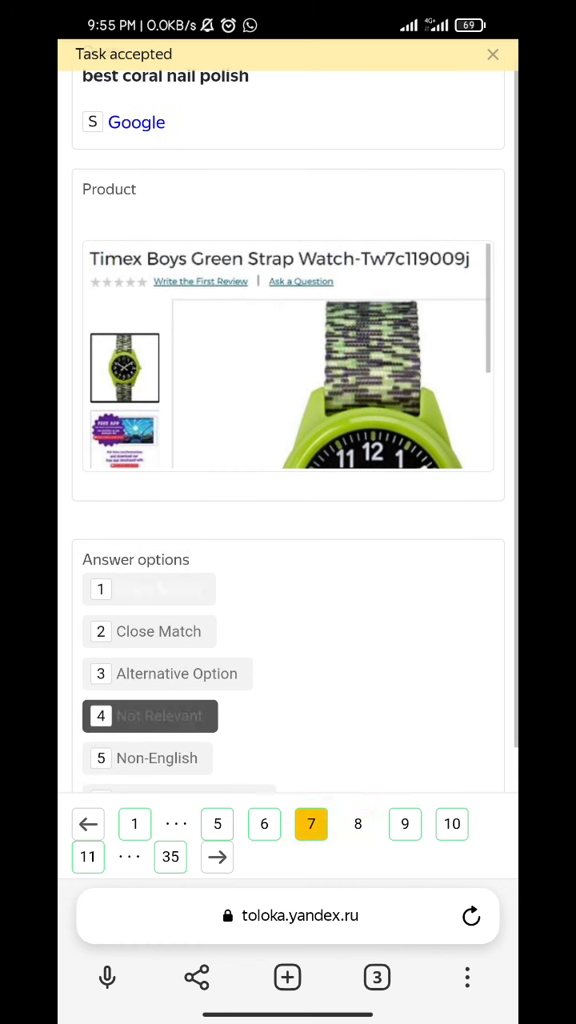
- Rate items 9 and 13 (PS3 for PS4, Sony for Canon) Alternative Option and item 11 Non-English
click(358, 824)
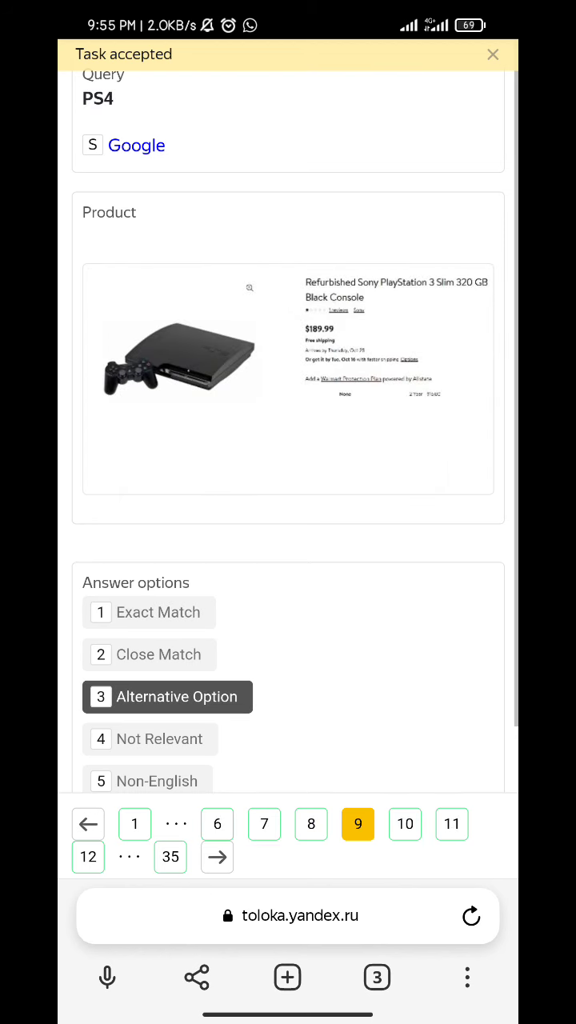
click(359, 824)
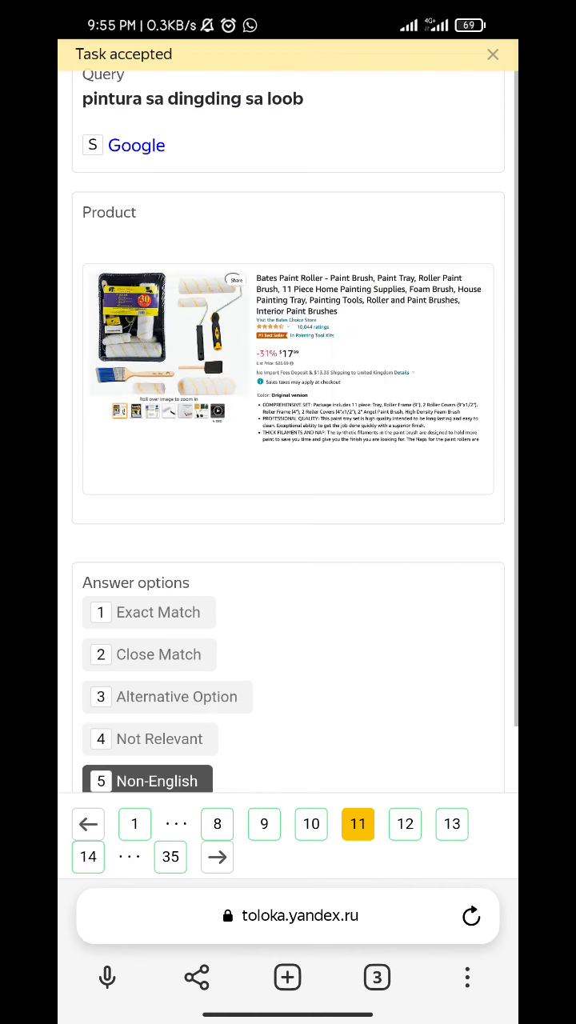
scroll(down, 3)
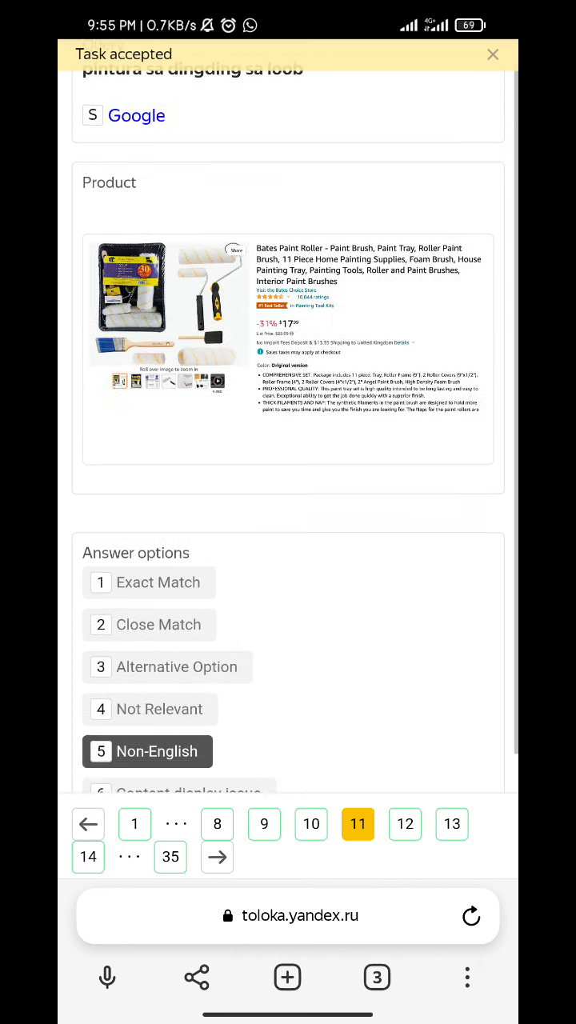
scroll(down, 3)
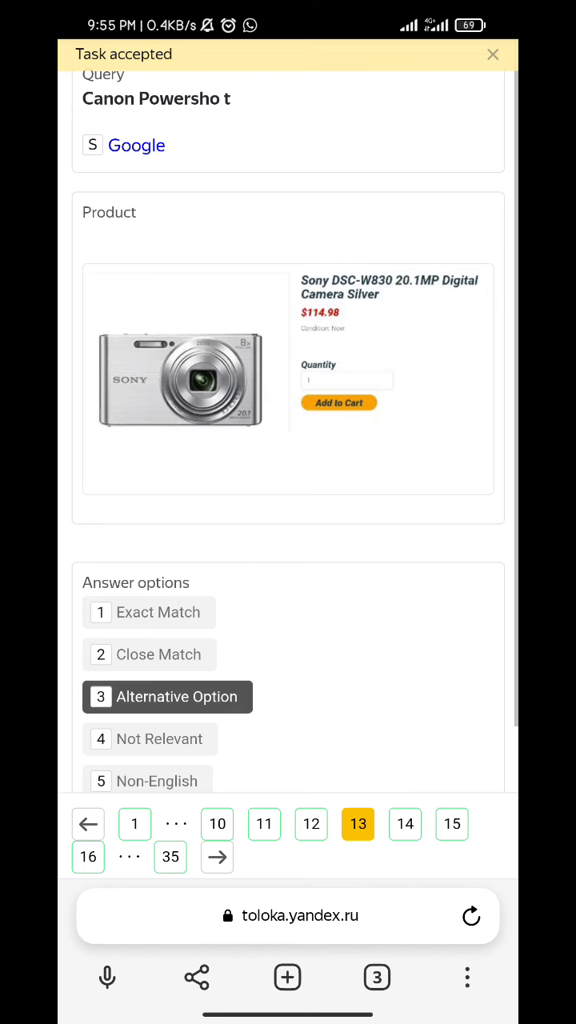
scroll(down, 3)
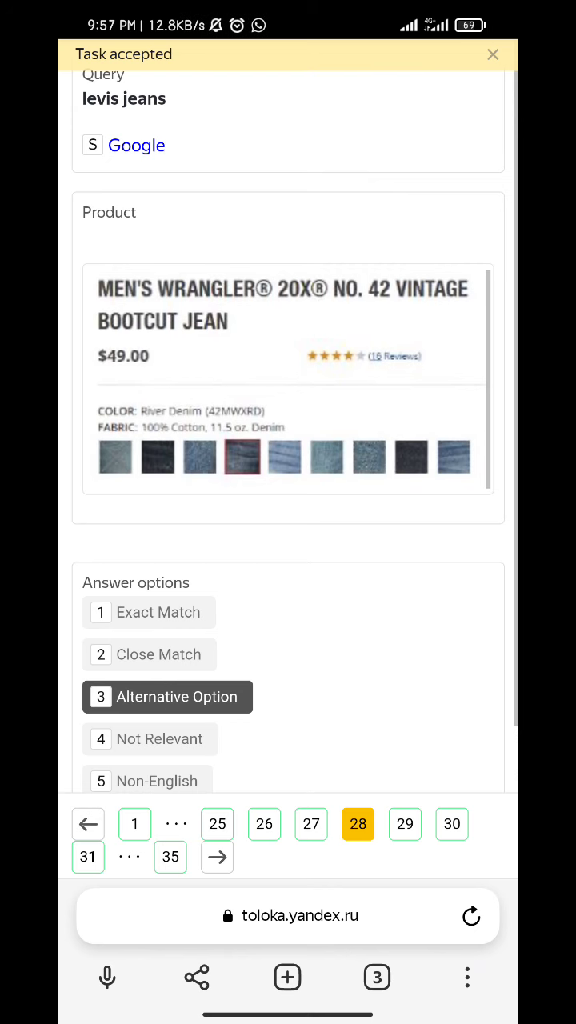
- Answer the Lands End jackets and Fire HD questions, then rate item 35's Samsung dryer a Close Match
click(405, 824)
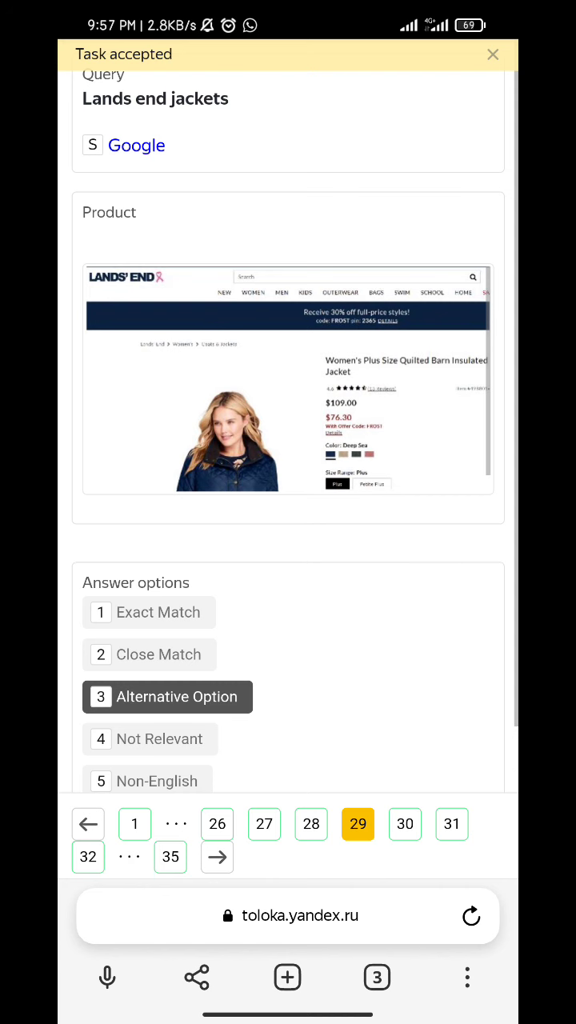
scroll(down, 3)
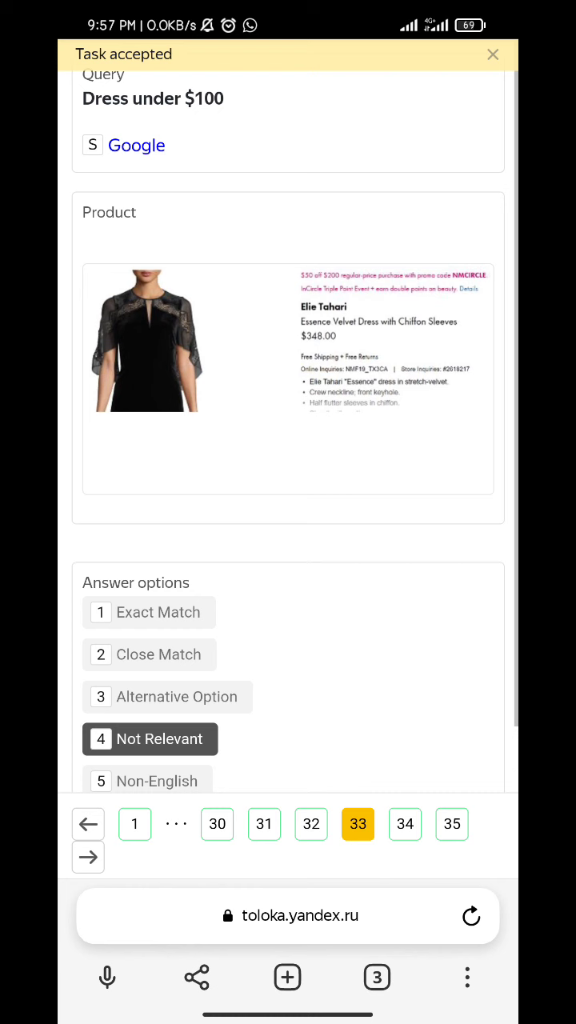
click(404, 824)
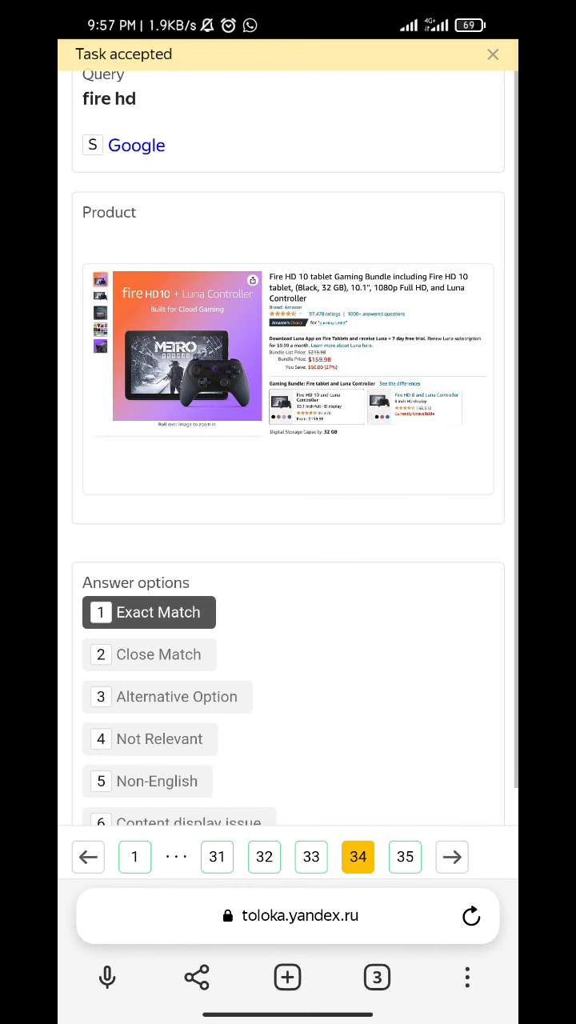
click(451, 857)
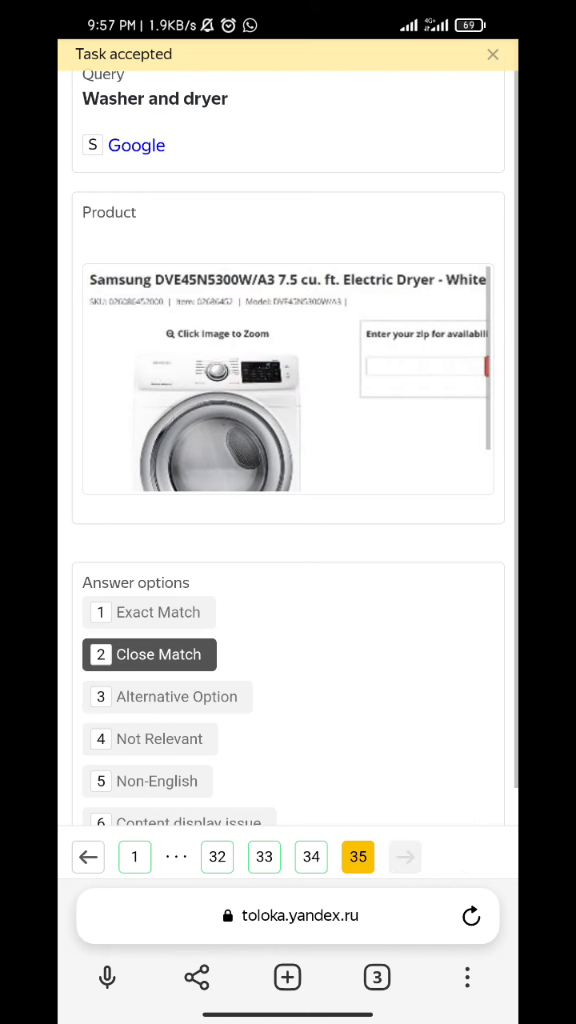